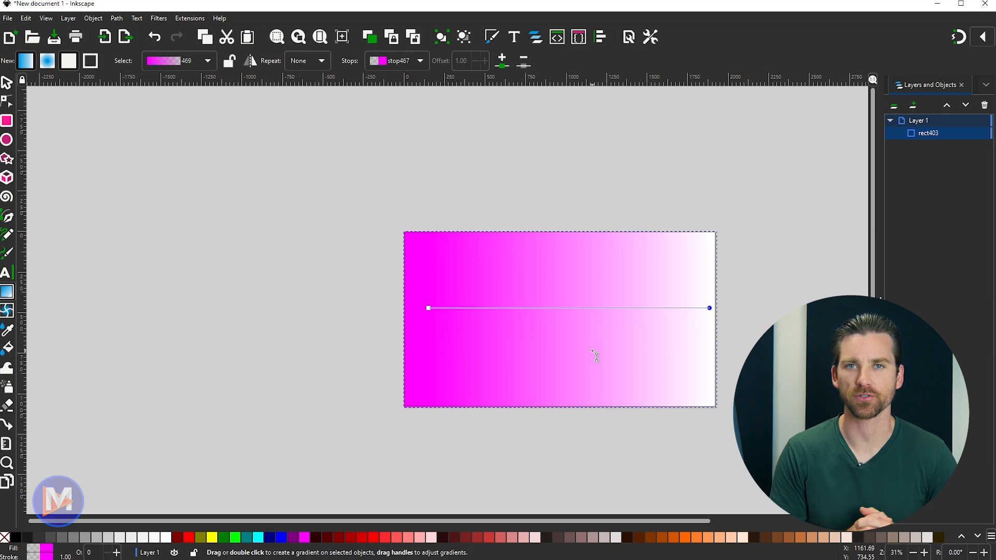
mouse_move(731, 333)
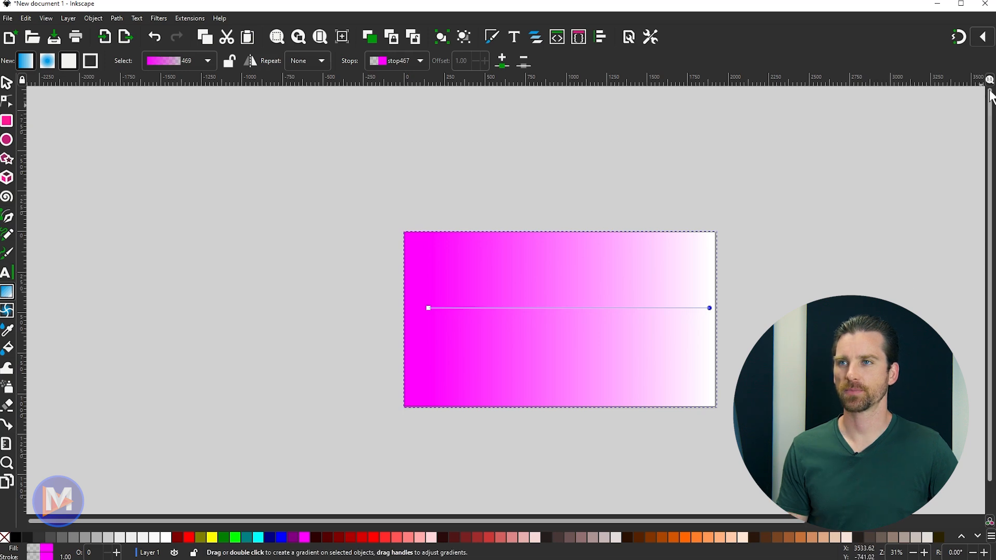
mouse_move(488, 63)
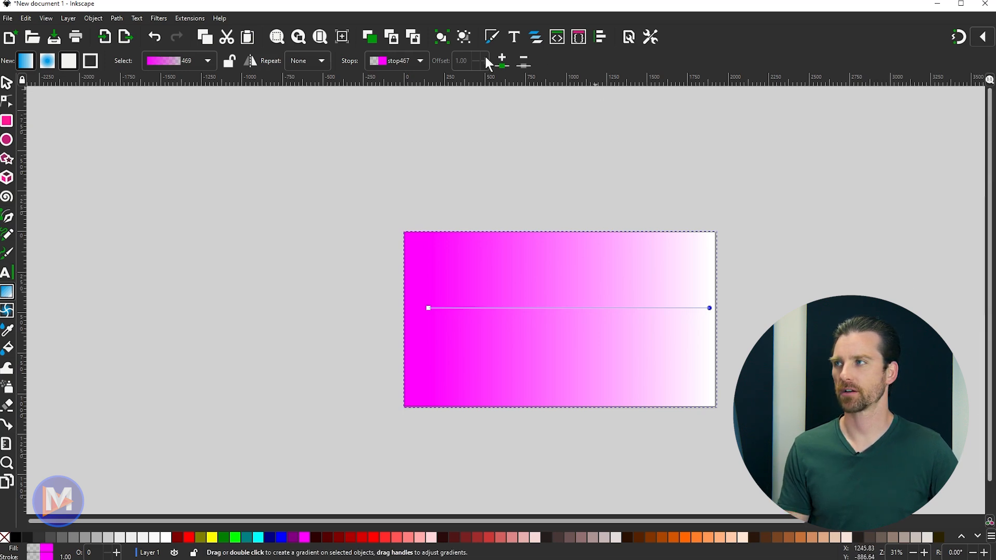
mouse_move(926, 104)
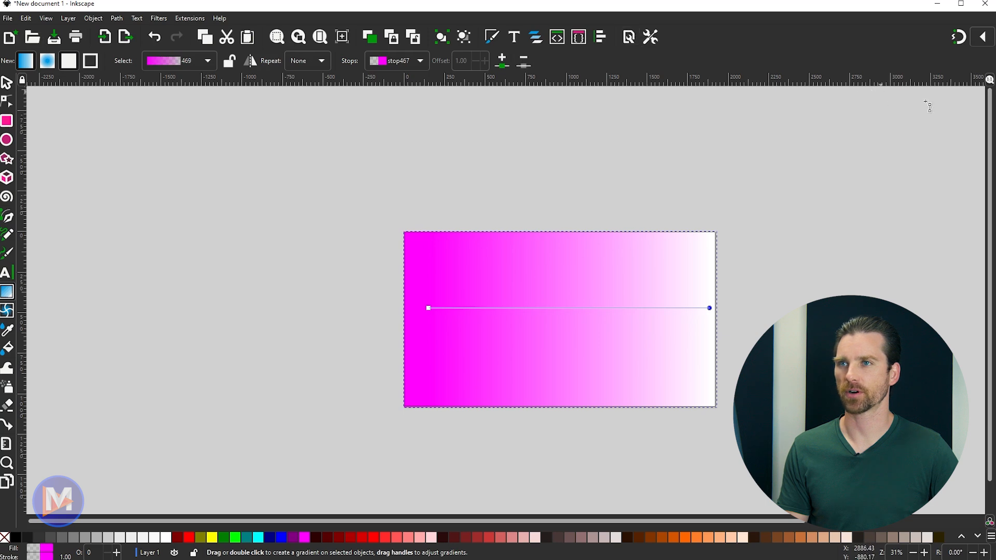
mouse_move(899, 121)
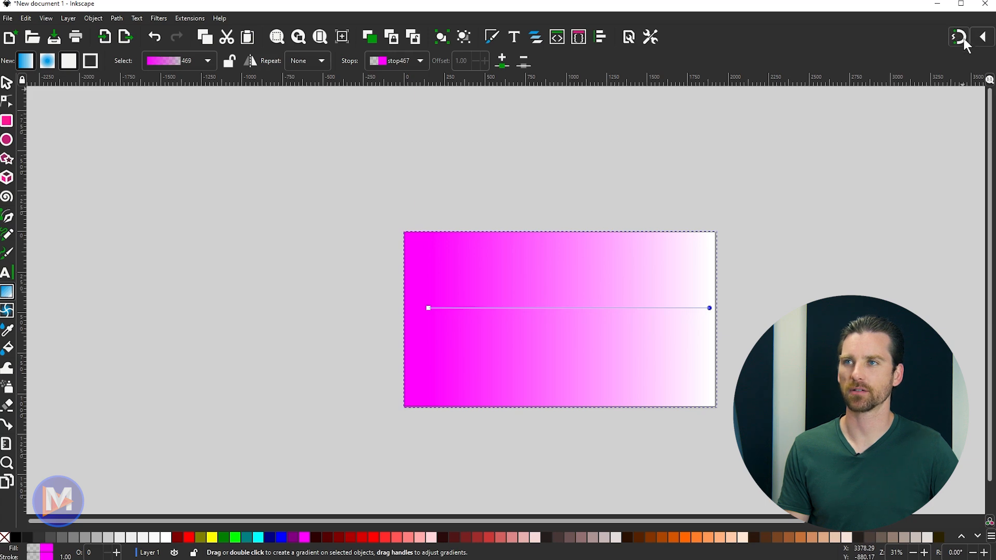
mouse_move(983, 39)
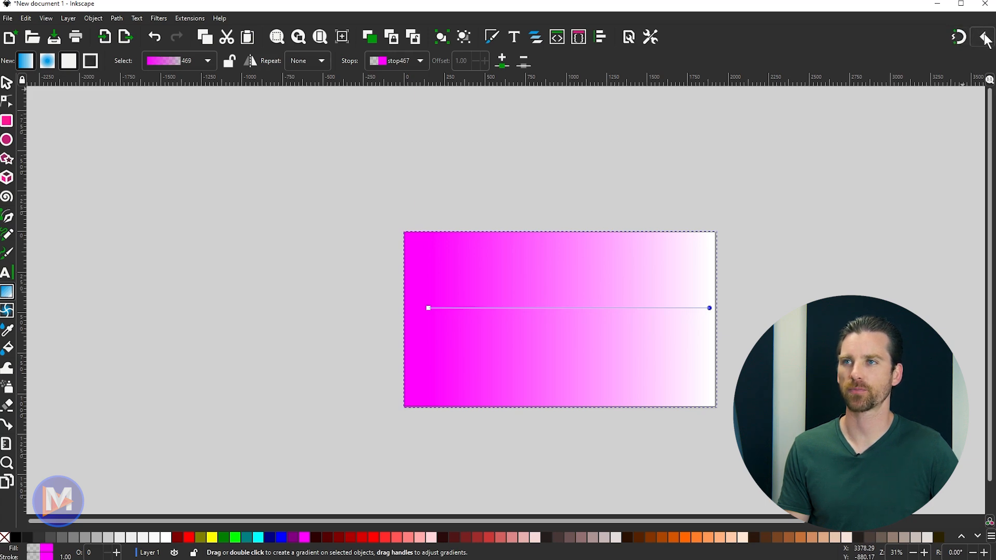
mouse_move(957, 38)
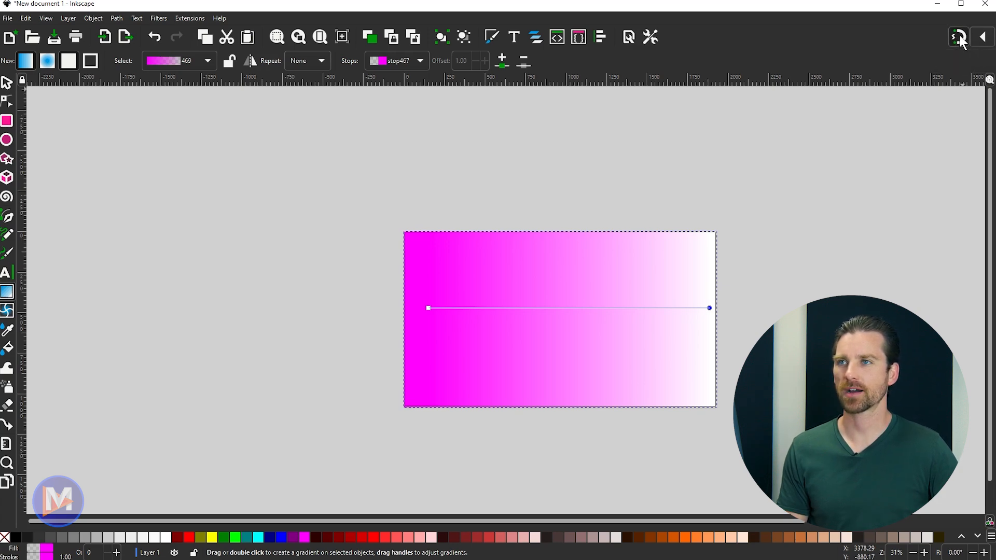
mouse_move(962, 140)
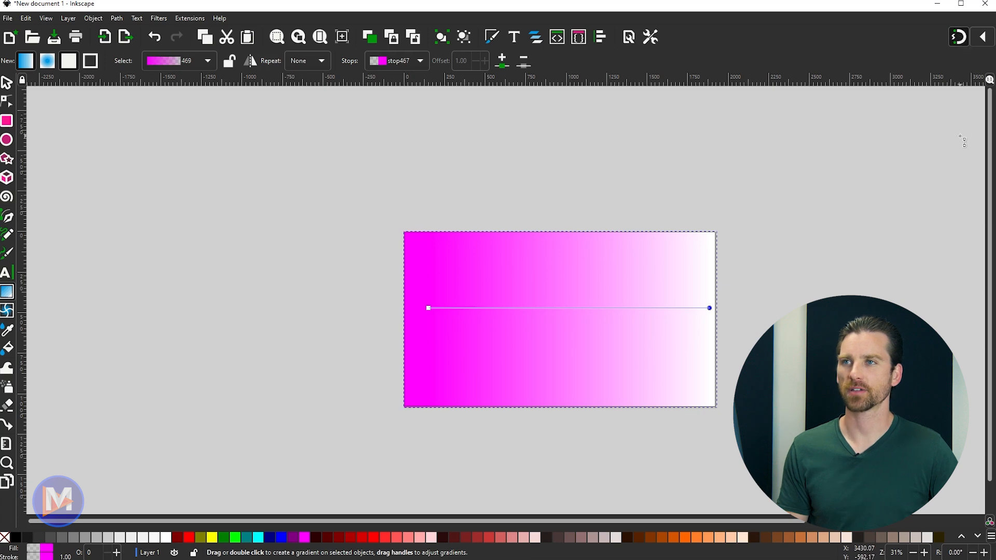
mouse_move(929, 171)
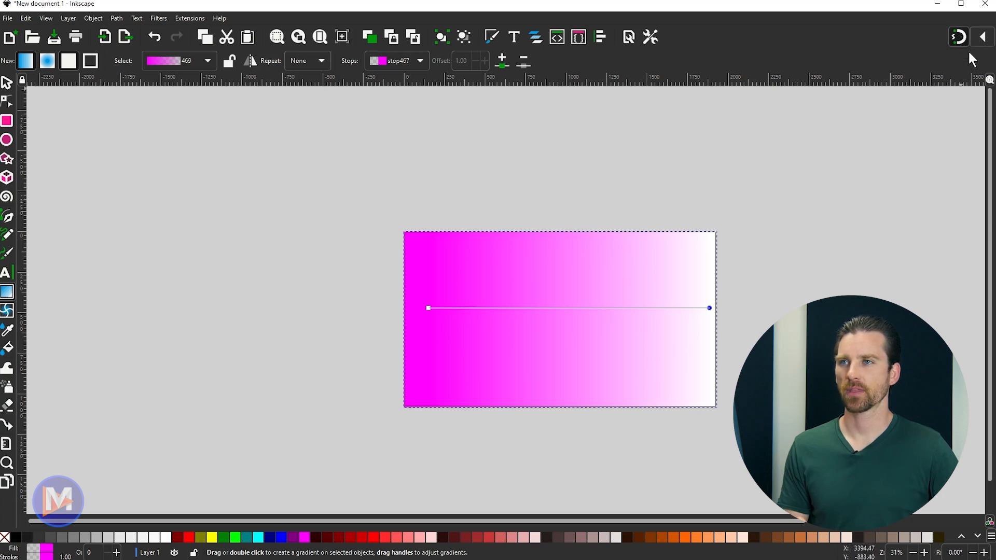
mouse_move(975, 44)
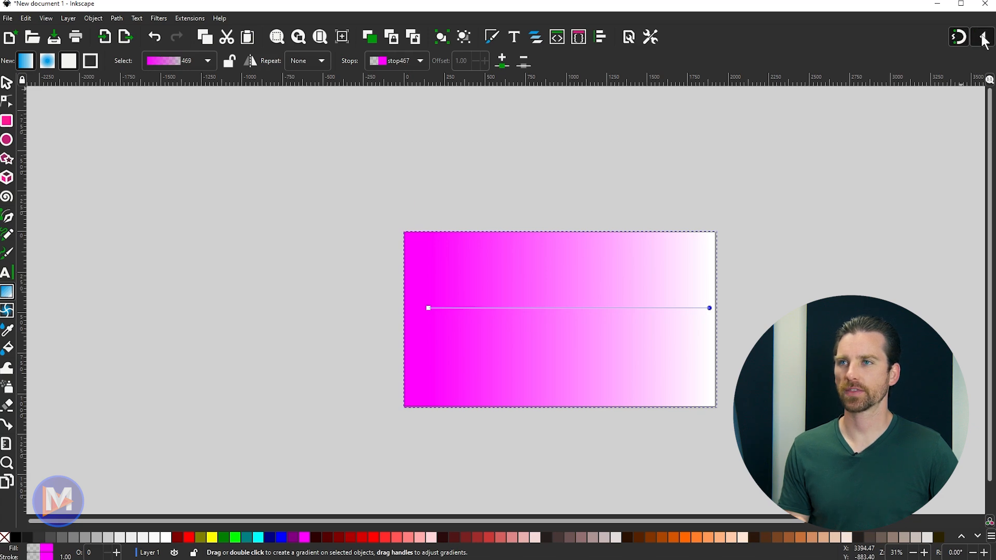
Draw a blue square and snap a second blue square against its right edge
left_click(981, 36)
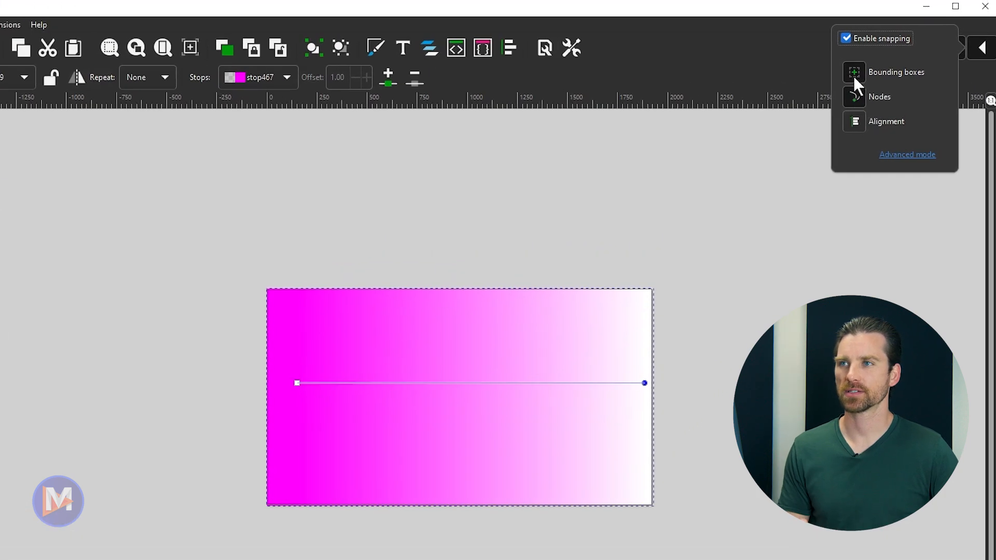
mouse_move(918, 86)
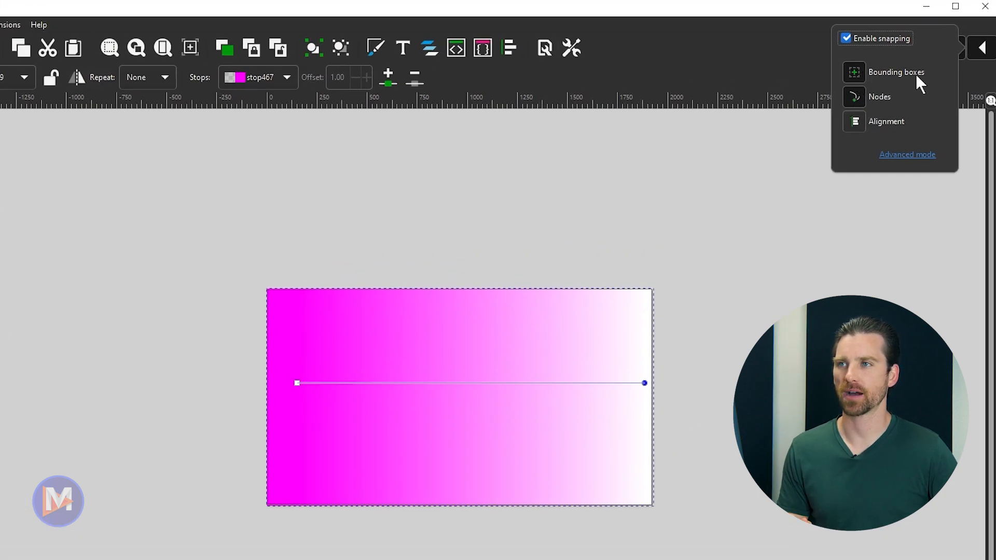
mouse_move(870, 126)
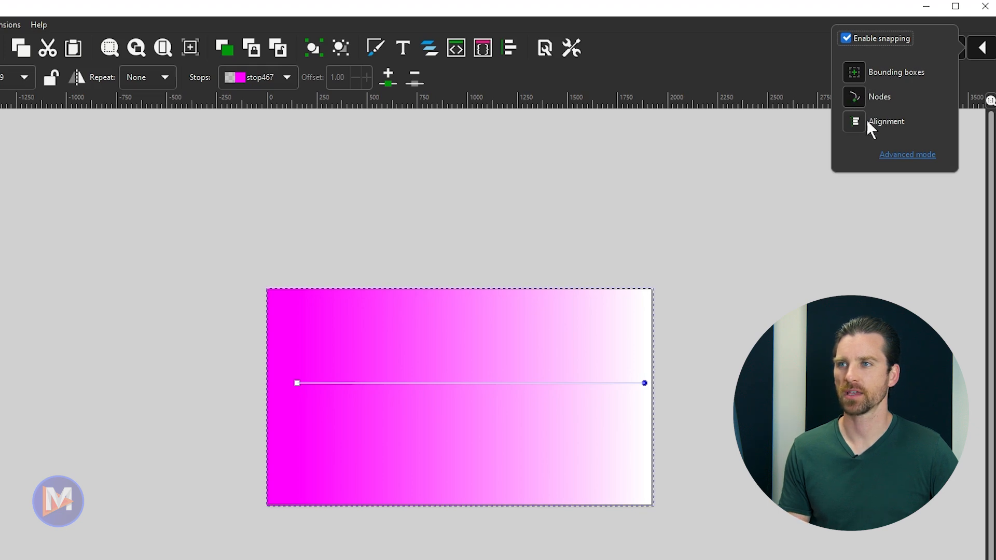
mouse_move(892, 131)
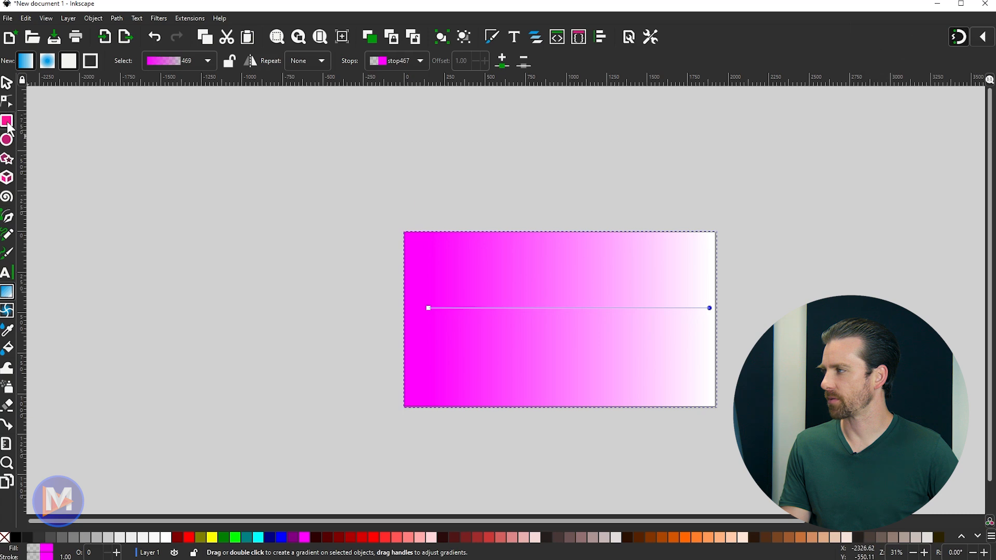
left_click(7, 121)
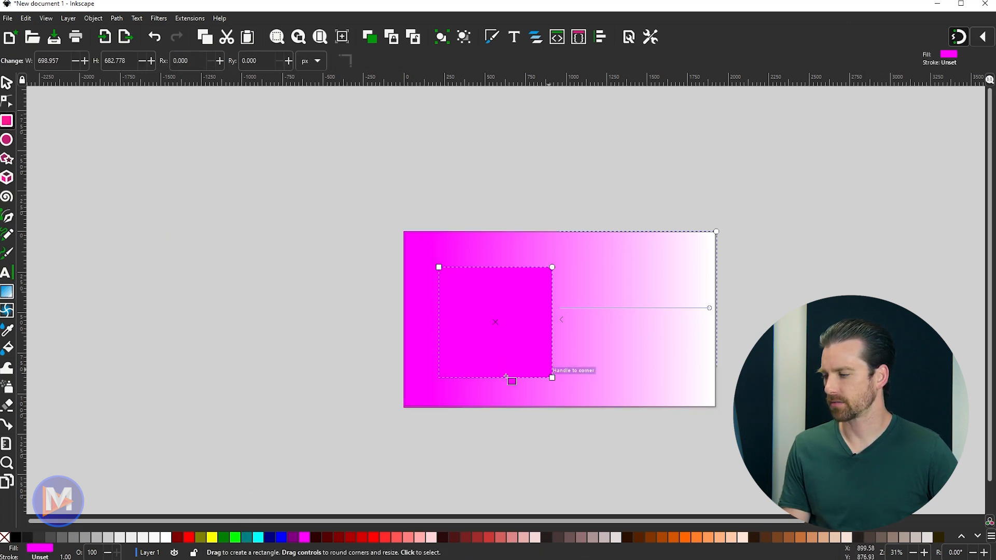
left_click(281, 538)
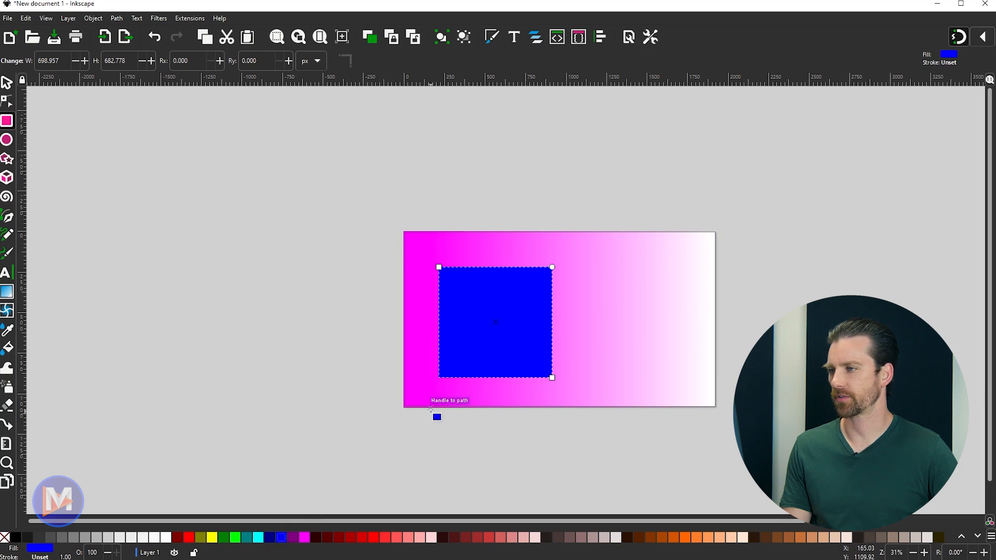
mouse_move(563, 278)
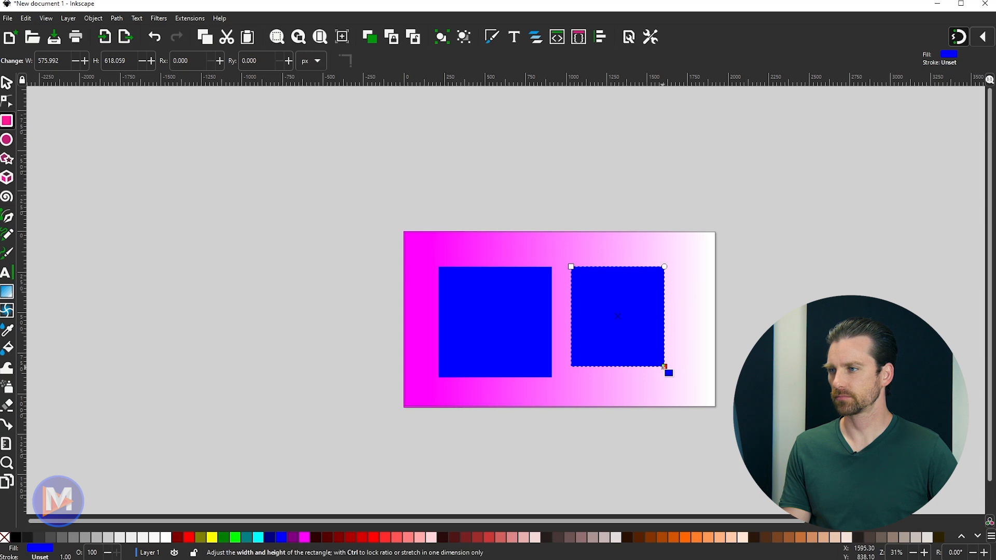
left_click(8, 83)
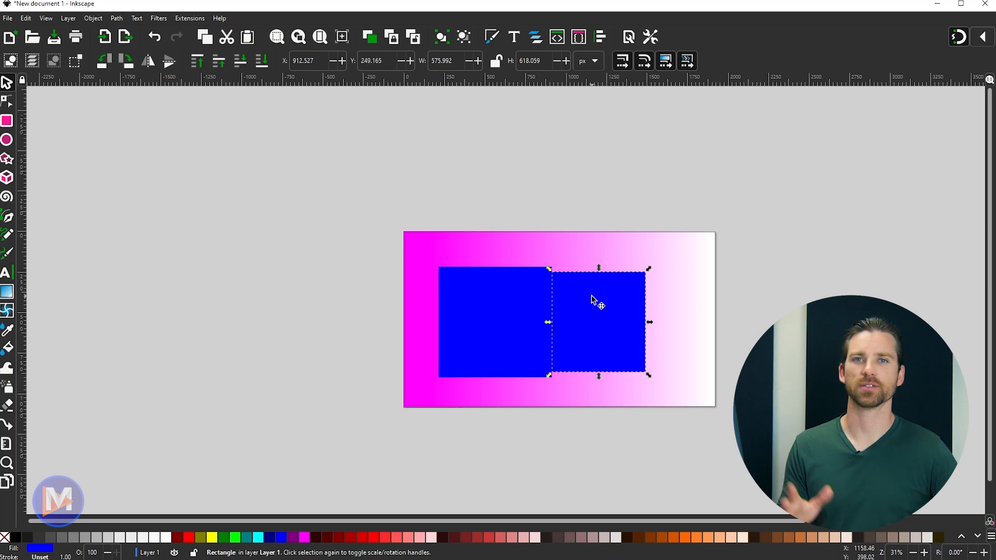
mouse_move(551, 300)
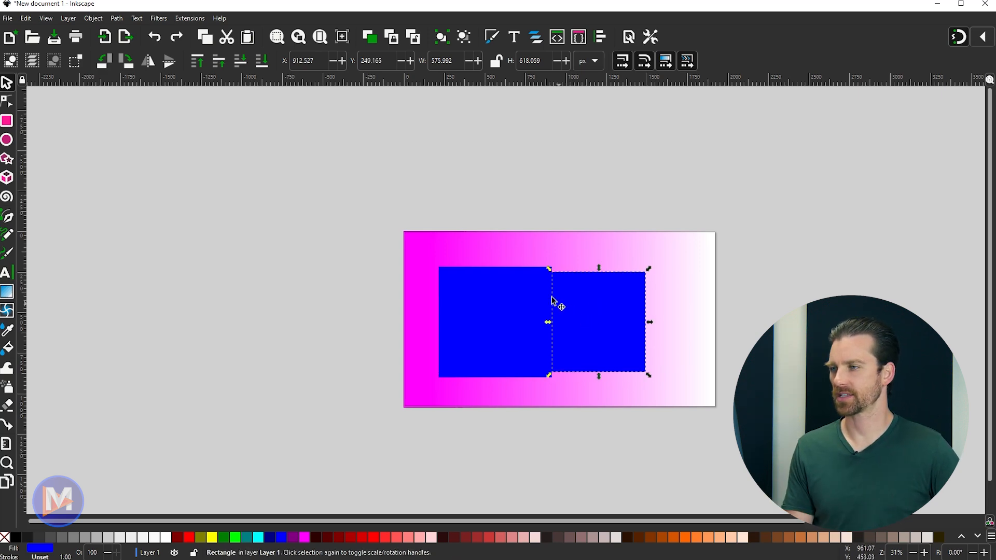
mouse_move(591, 309)
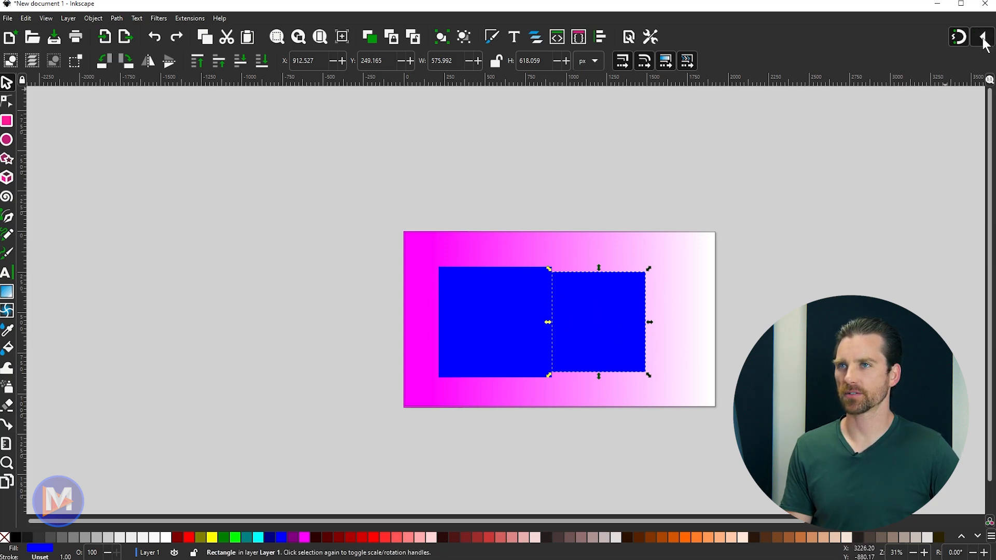
Check snapping options and leave a single smaller blue square on the gradient
left_click(983, 39)
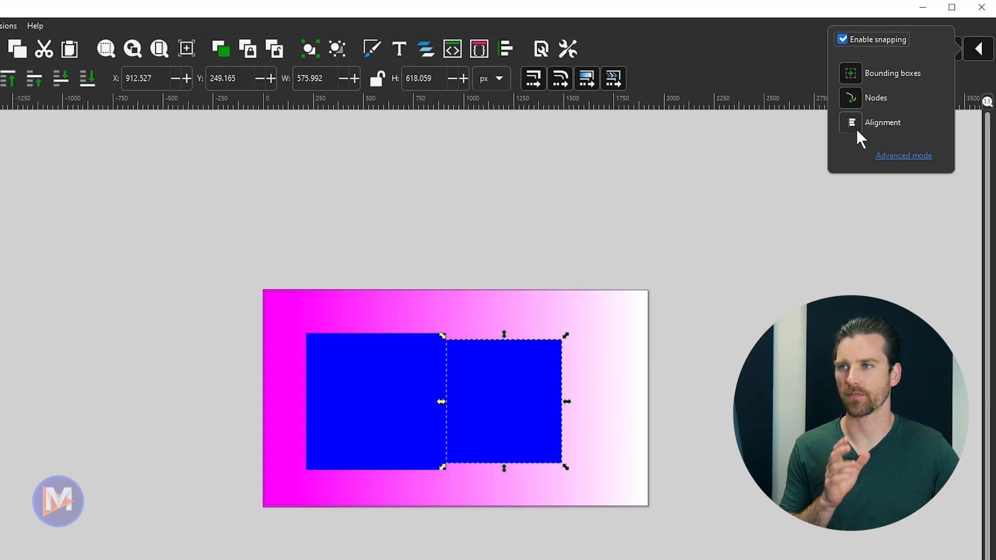
mouse_move(862, 125)
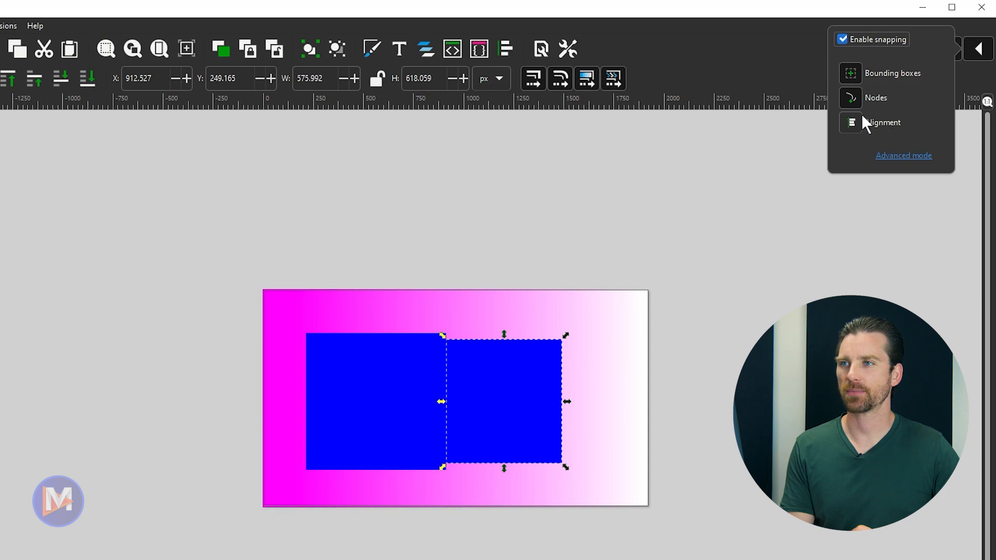
mouse_move(850, 122)
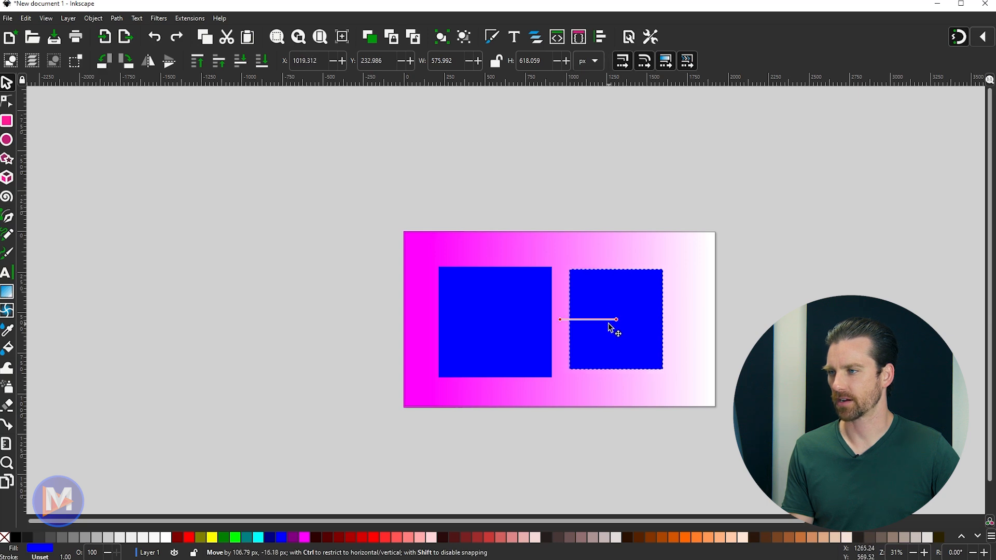
left_click(614, 320)
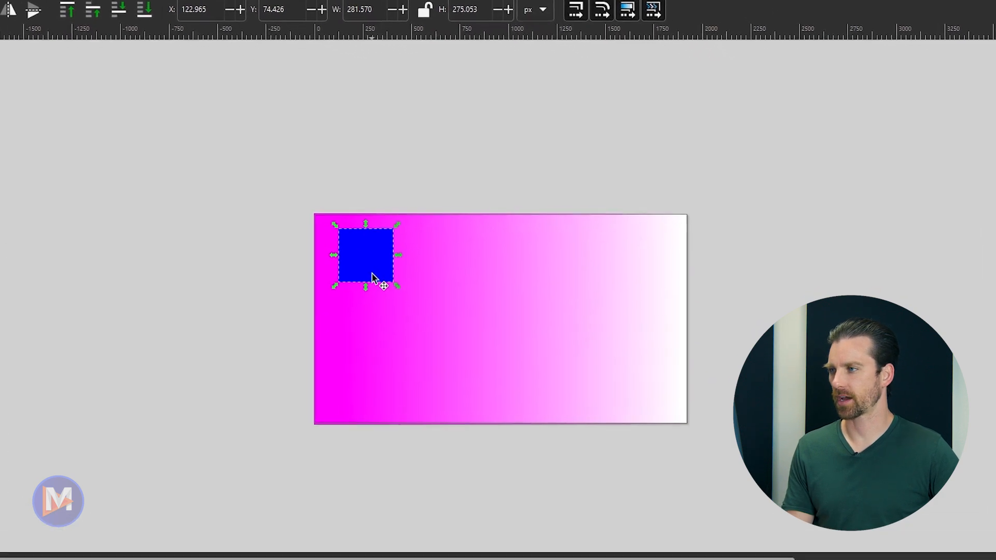
Snap the first blue square into the gradient rectangle's top-left corner to start the 5×3 grid
left_click_drag(365, 255, 422, 264)
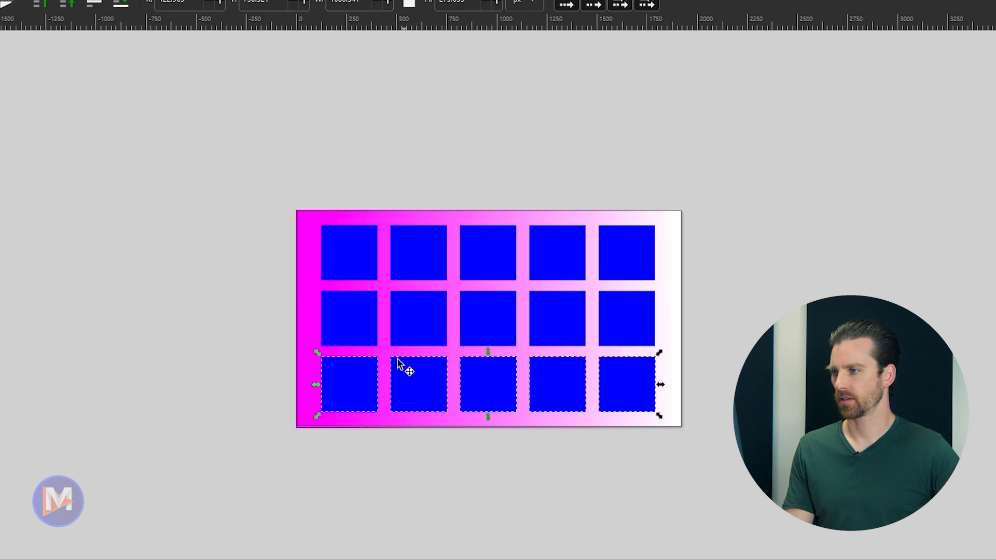
mouse_move(646, 232)
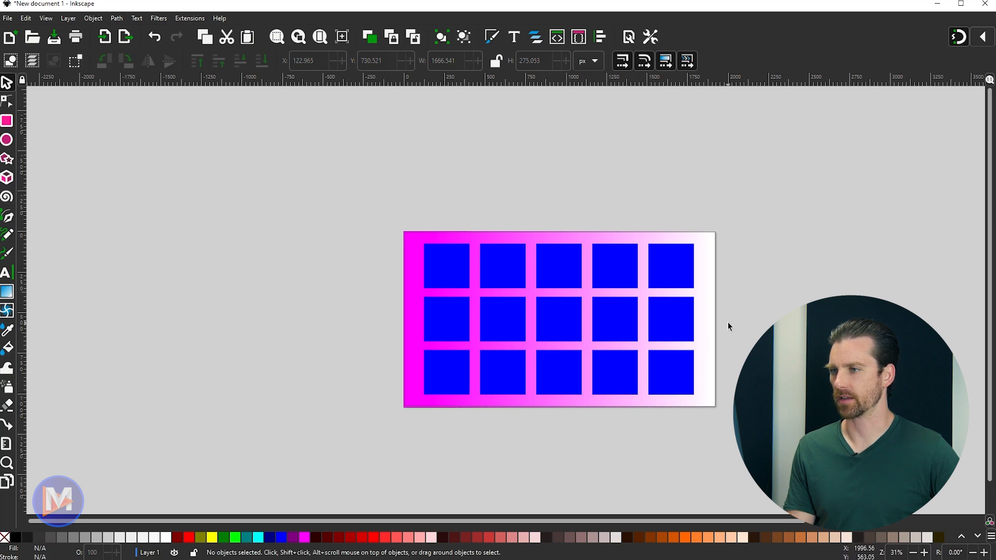
left_click(982, 36)
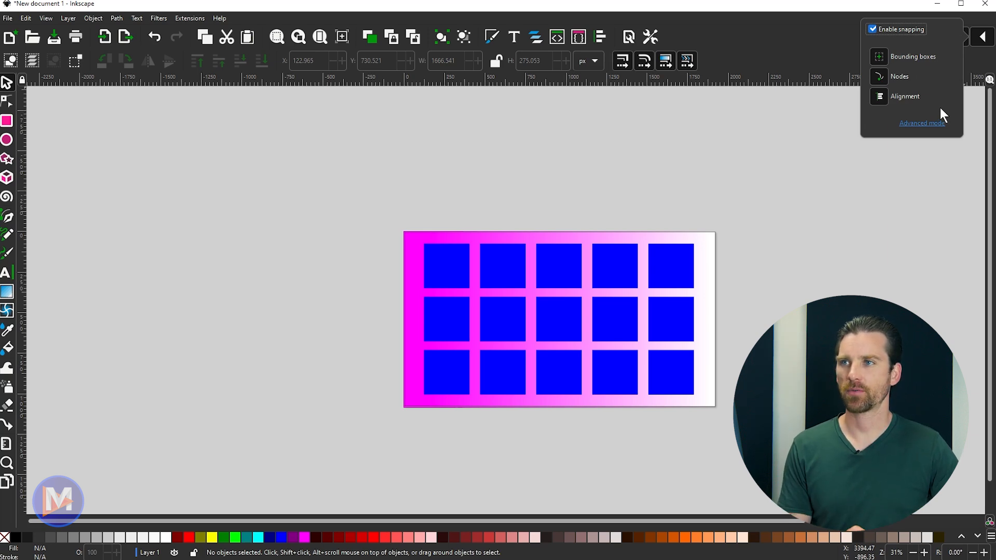
mouse_move(950, 125)
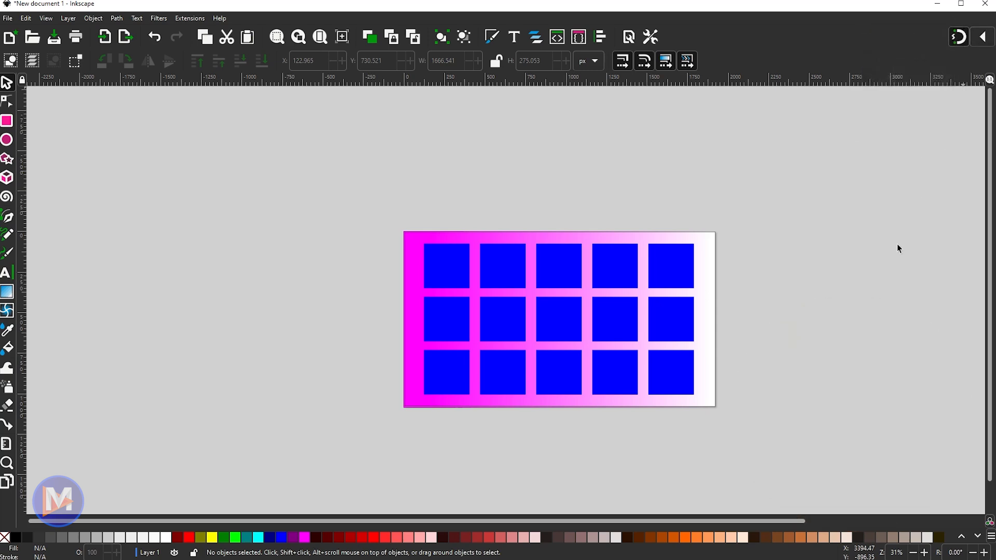
left_click(980, 37)
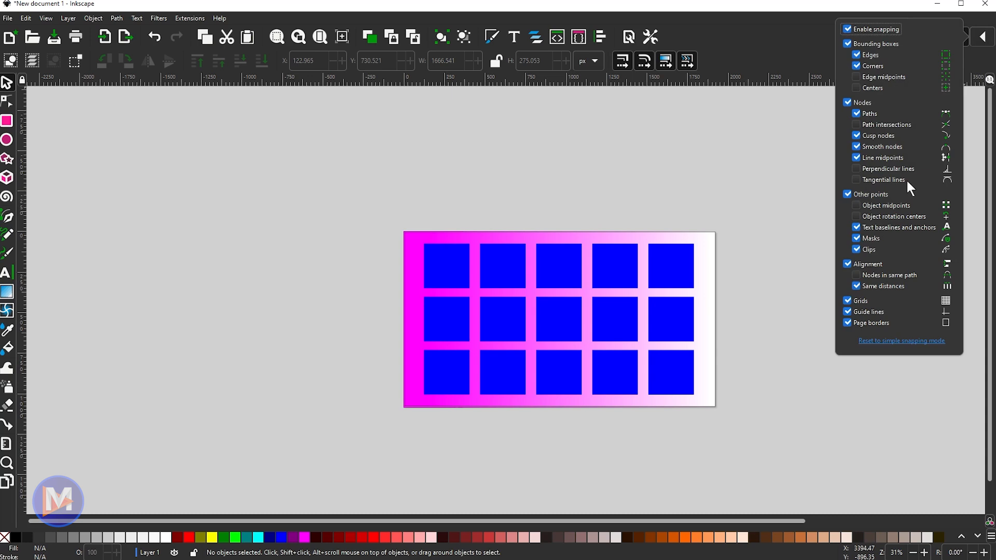
mouse_move(901, 204)
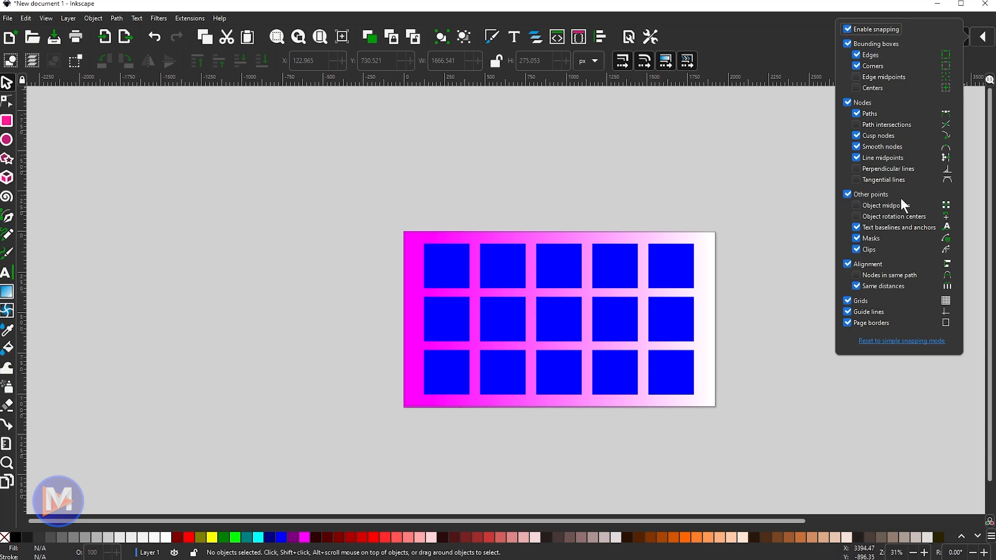
left_click(847, 263)
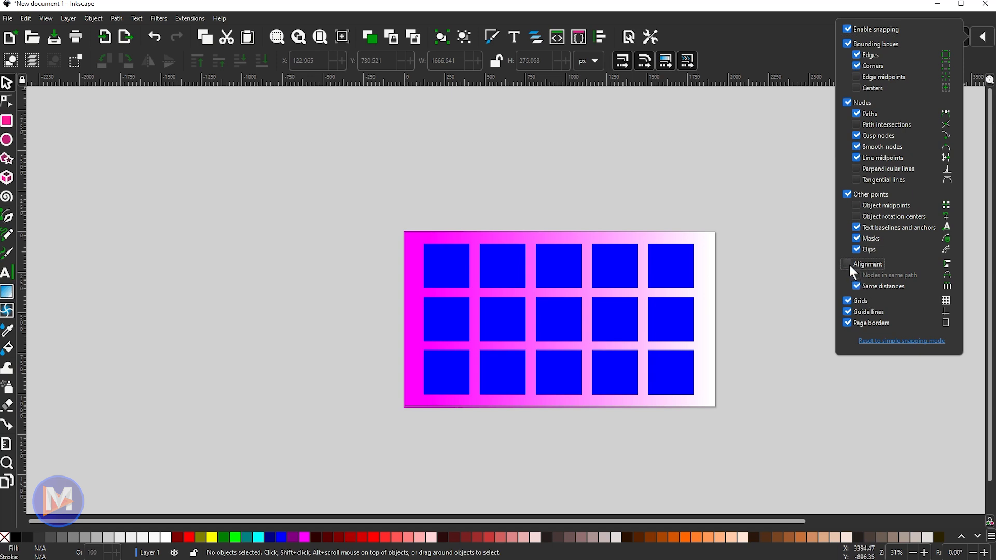
left_click(848, 264)
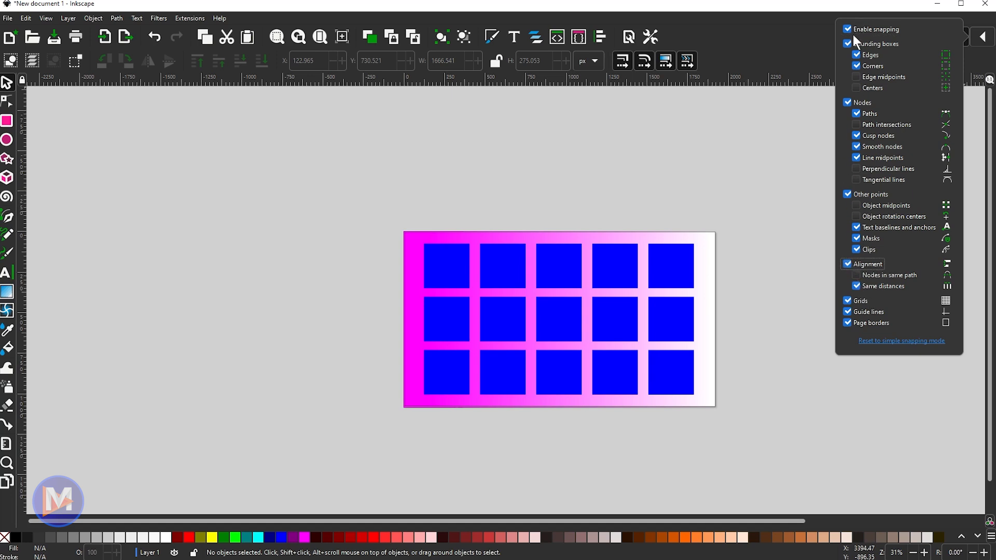
mouse_move(892, 338)
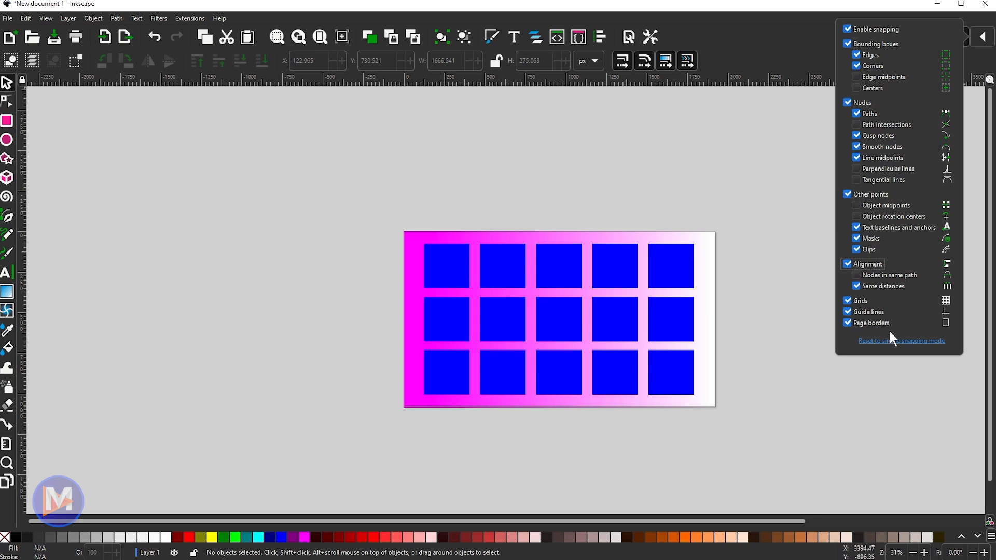
mouse_move(929, 357)
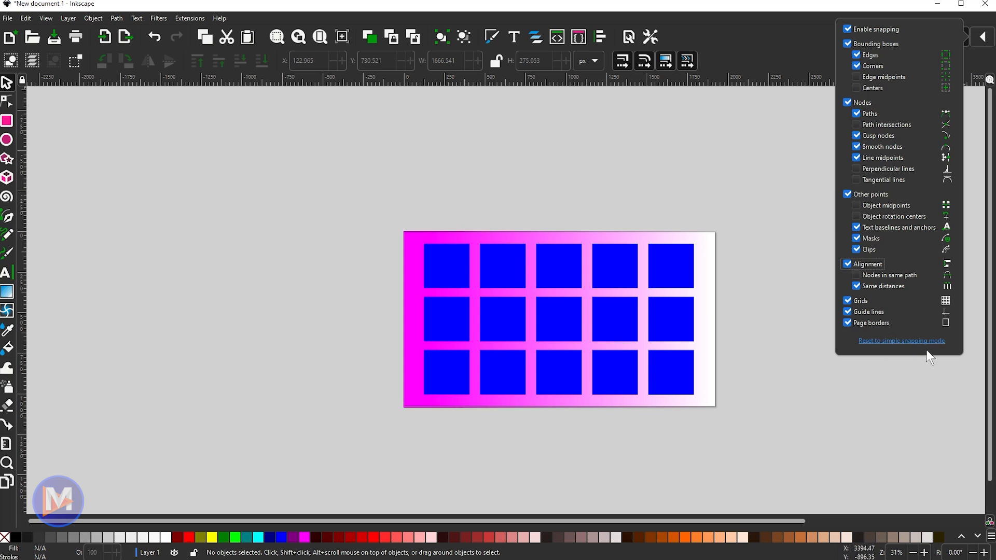
mouse_move(951, 349)
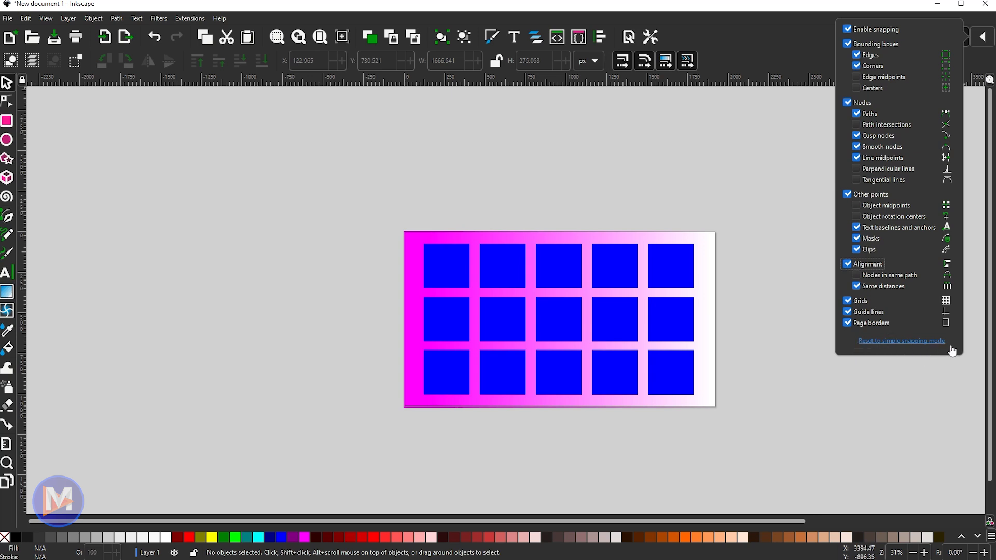
mouse_move(891, 134)
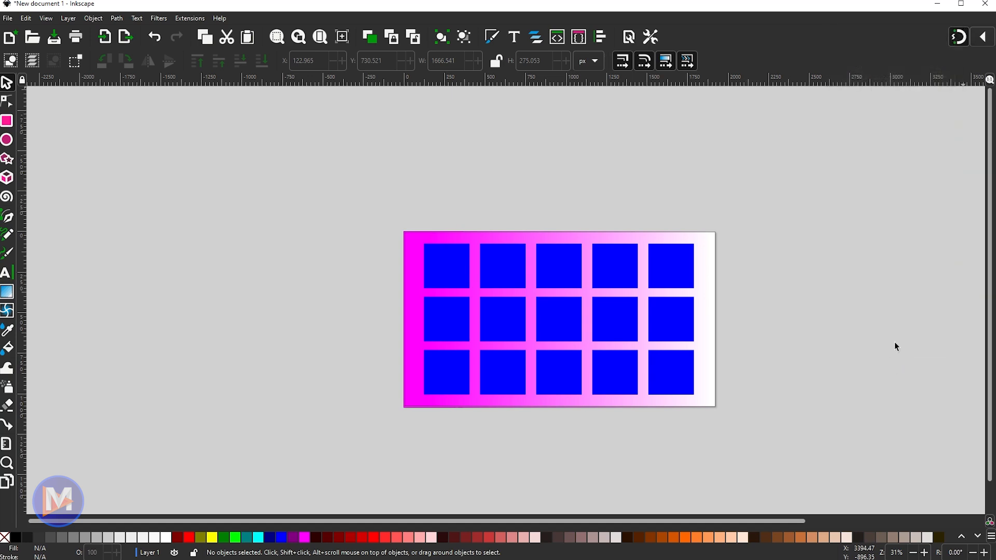
Disable Alignment snapping, view Advanced mode, then reset to simple snapping mode
left_click(958, 36)
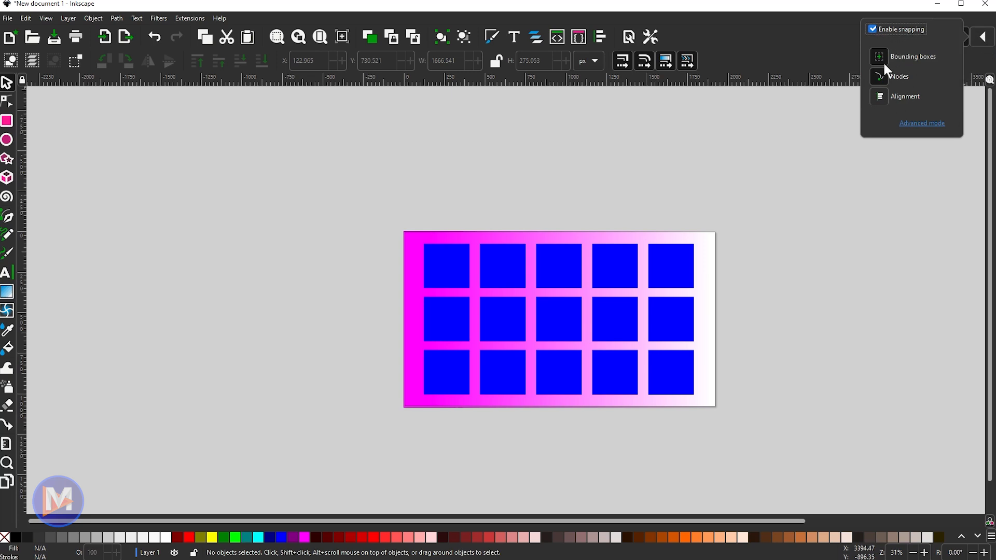
mouse_move(904, 48)
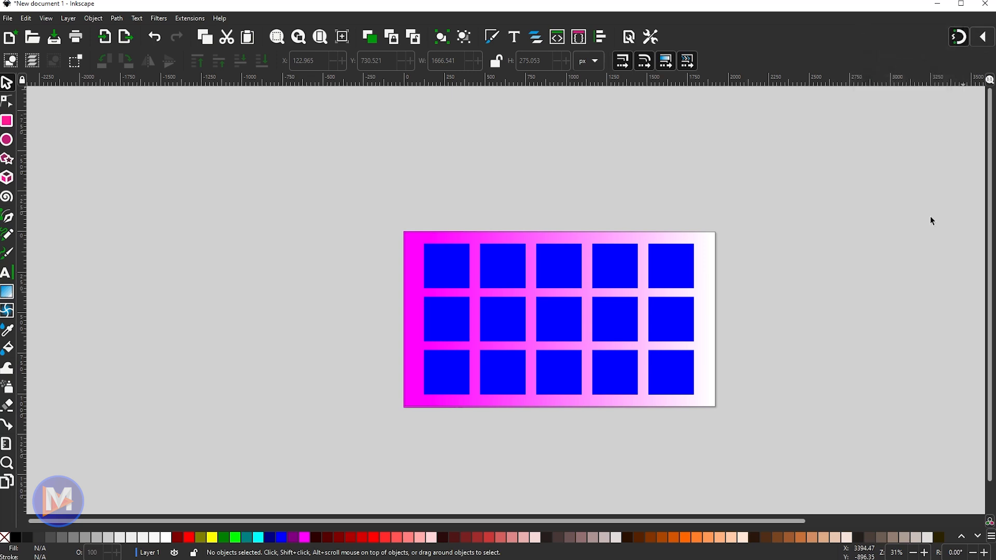
left_click(958, 36)
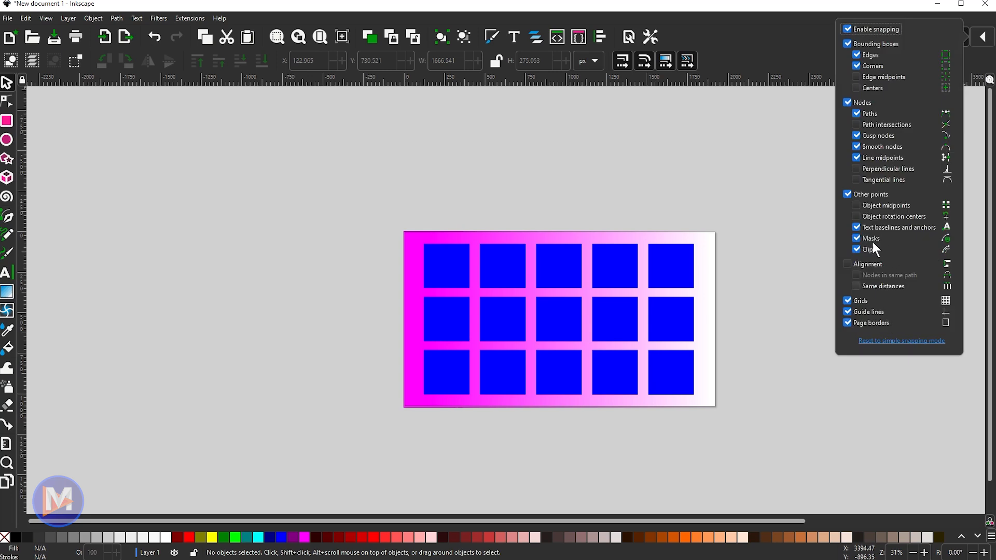
left_click(960, 36)
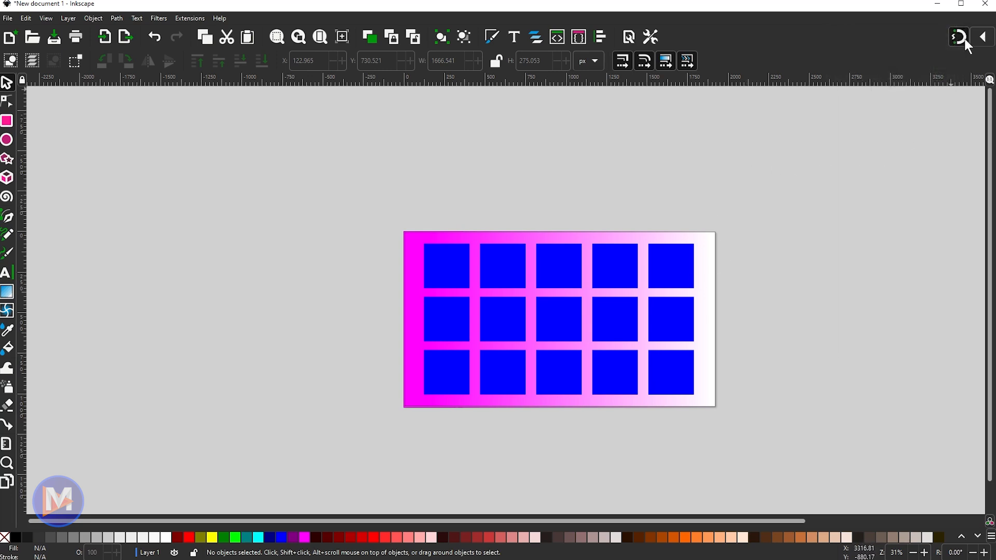
left_click(959, 37)
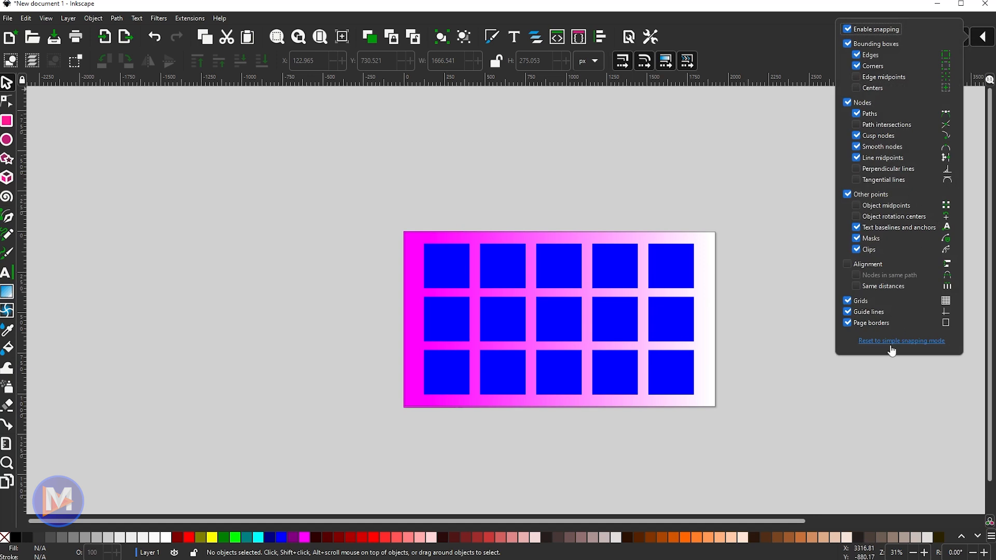
left_click(900, 340)
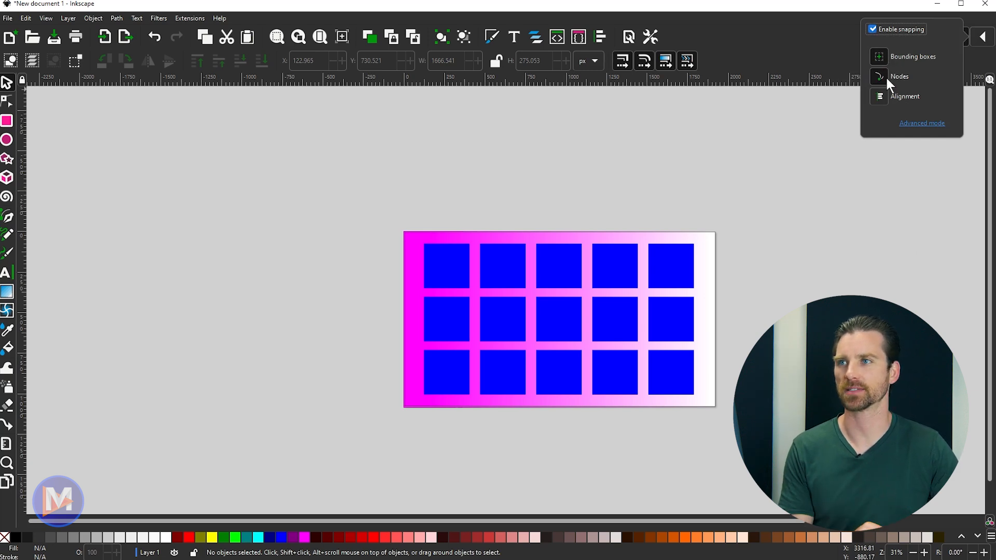
mouse_move(887, 131)
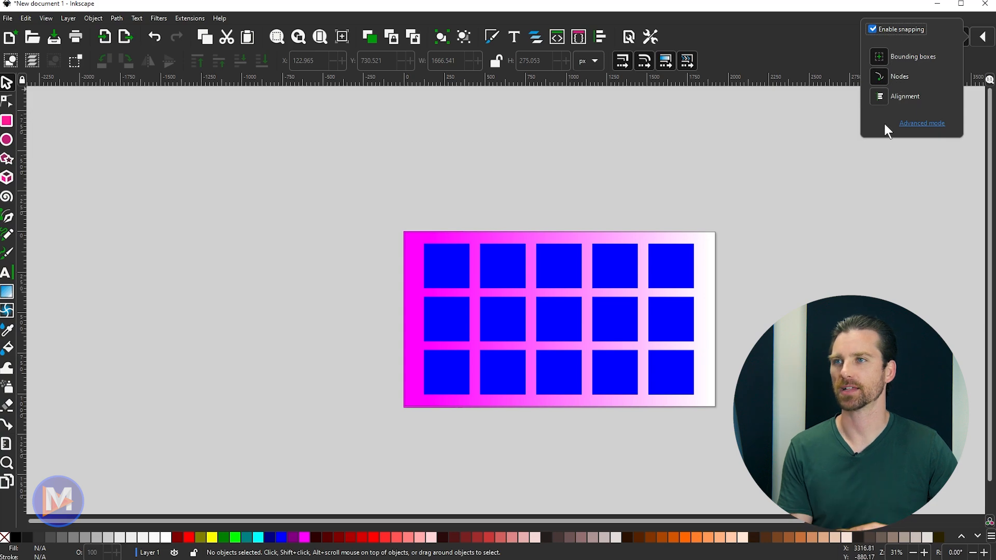